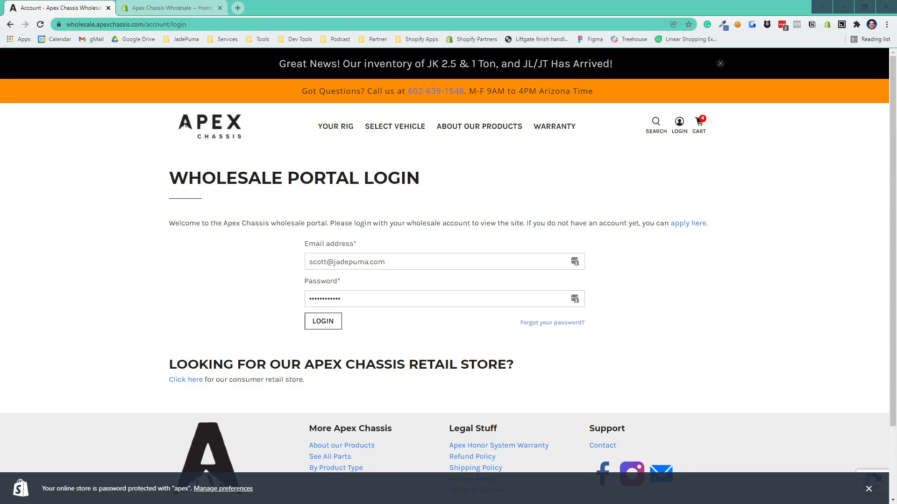
pyautogui.moveTo(718, 248)
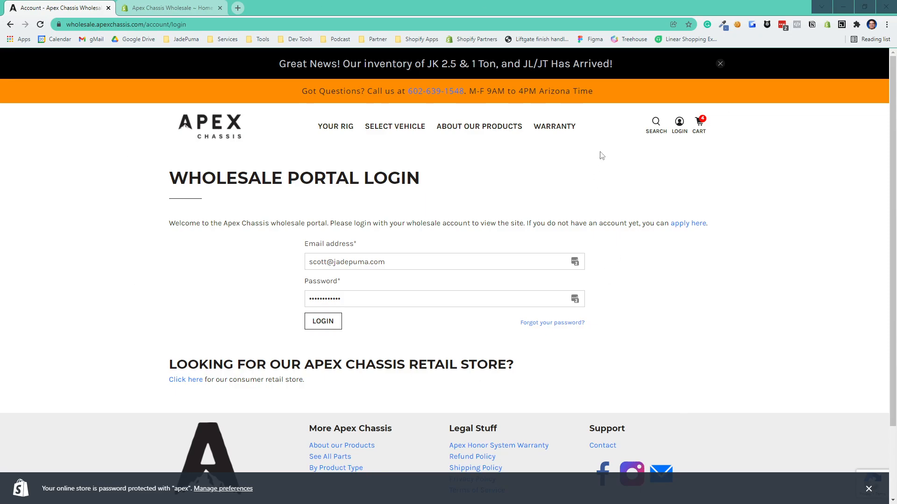
pyautogui.moveTo(525, 111)
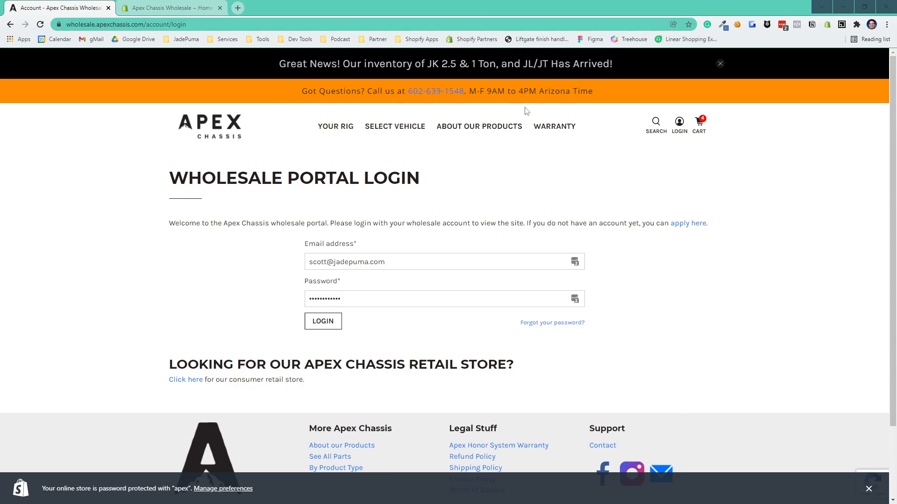
pyautogui.moveTo(479, 126)
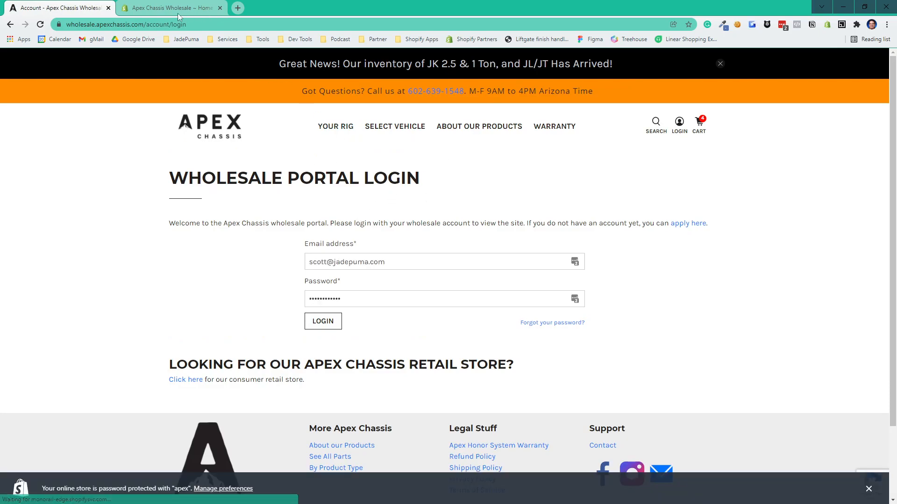
# Check the /account/login address, sign in to the wholesale account, then log out.
pyautogui.click(132, 24)
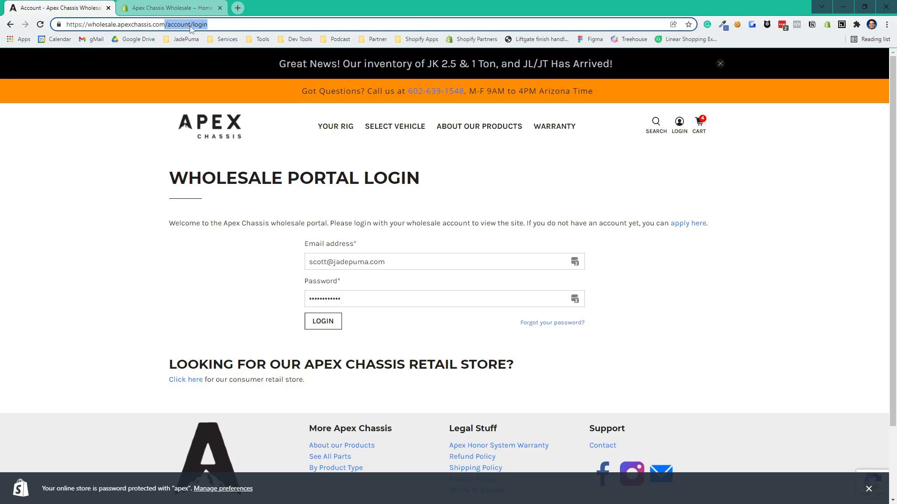
pyautogui.moveTo(699, 122)
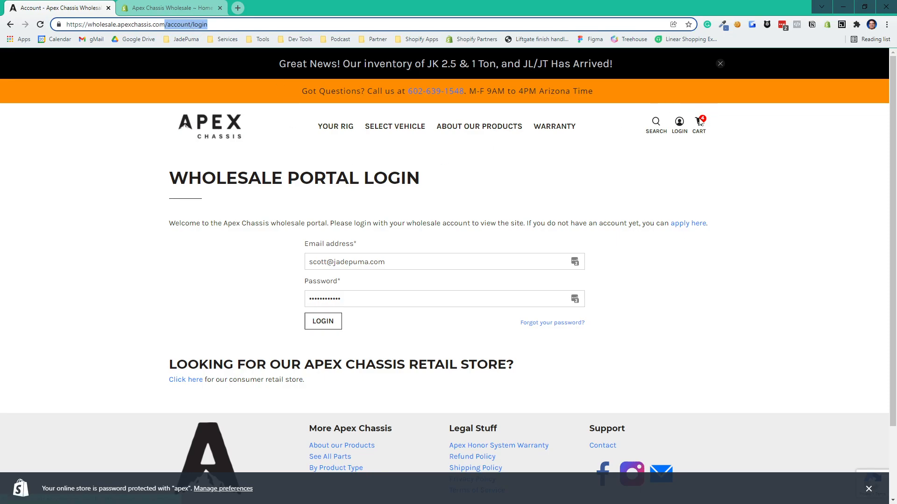
pyautogui.click(553, 126)
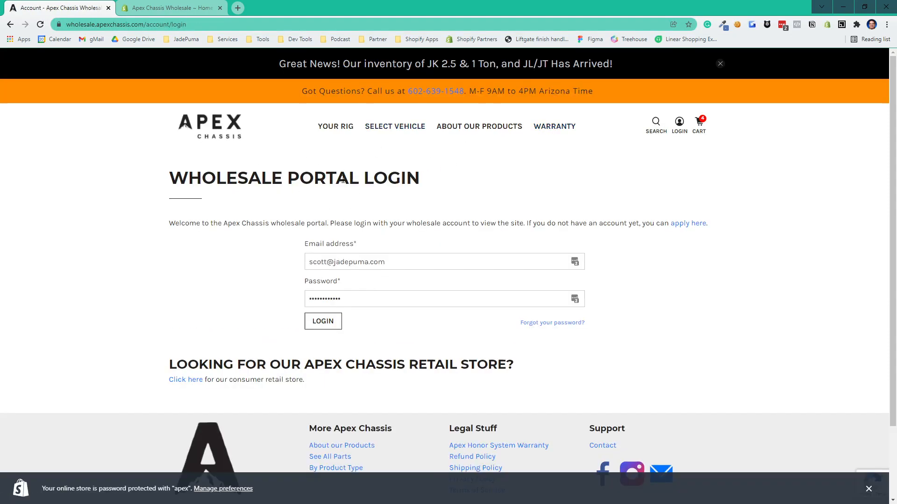
pyautogui.moveTo(679, 122)
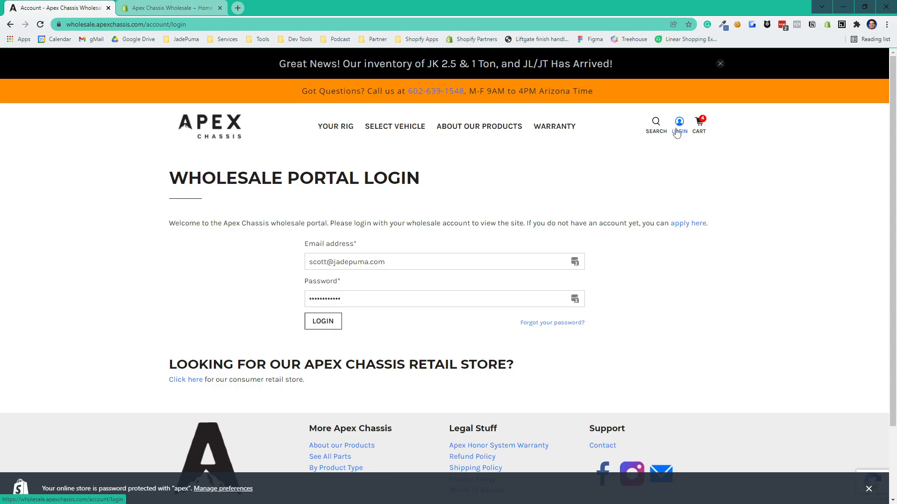
pyautogui.moveTo(680, 123)
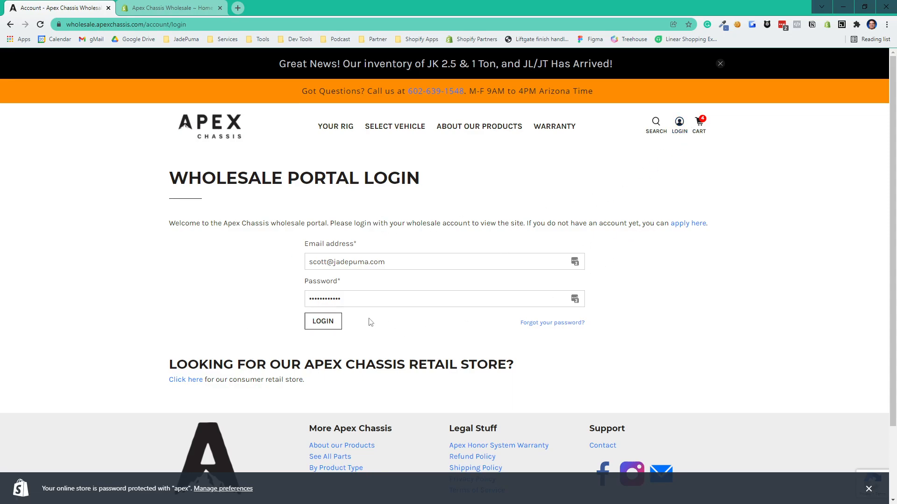
pyautogui.click(323, 320)
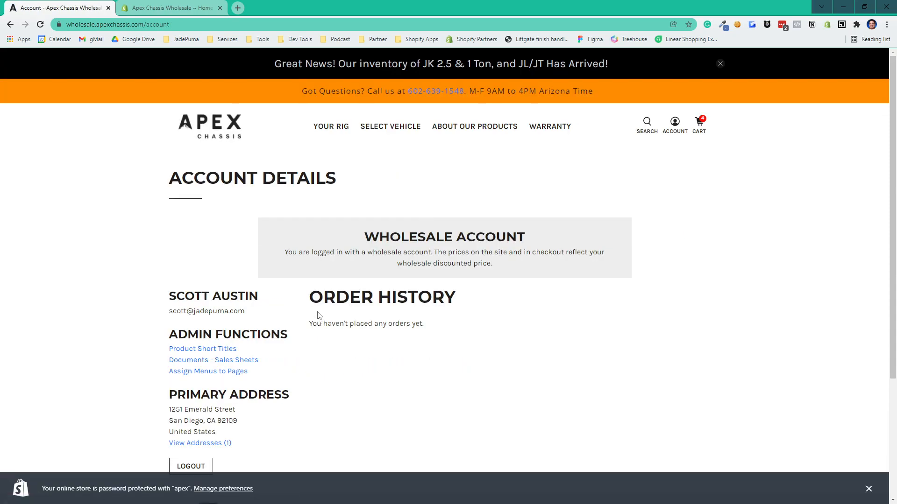
pyautogui.moveTo(345, 281)
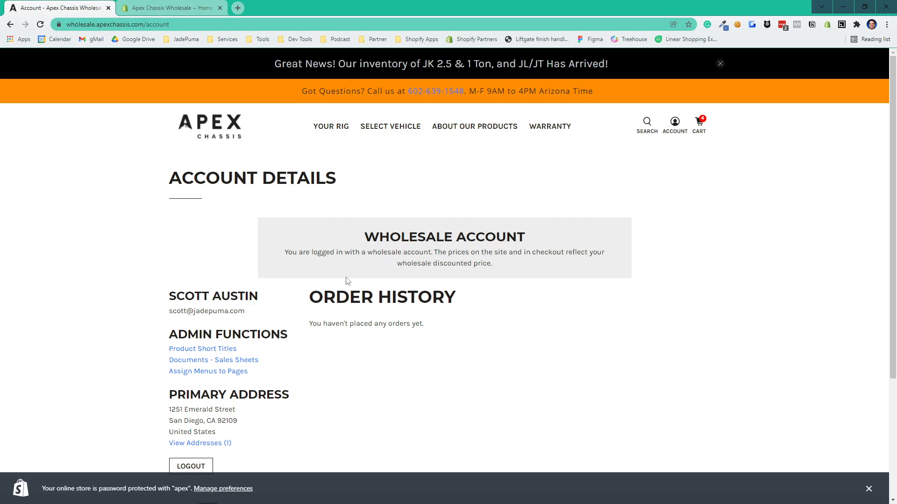
pyautogui.moveTo(331, 126)
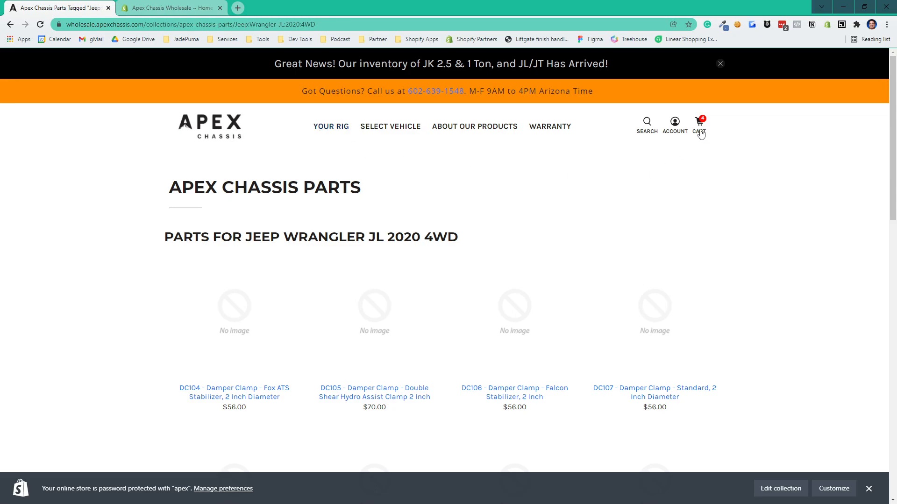
pyautogui.moveTo(675, 126)
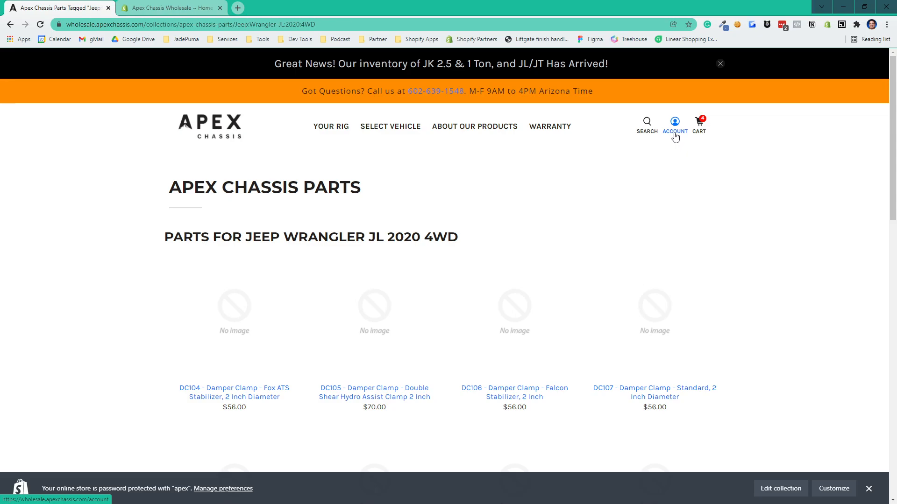
pyautogui.click(675, 122)
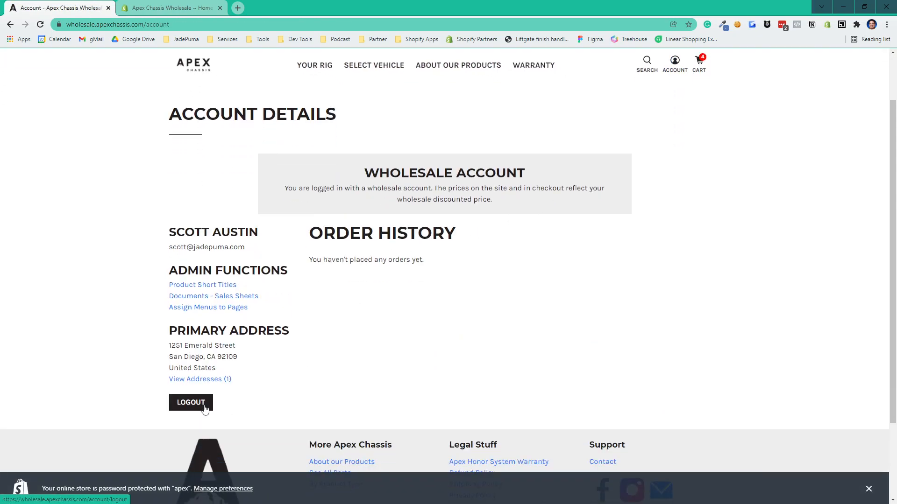
pyautogui.click(190, 402)
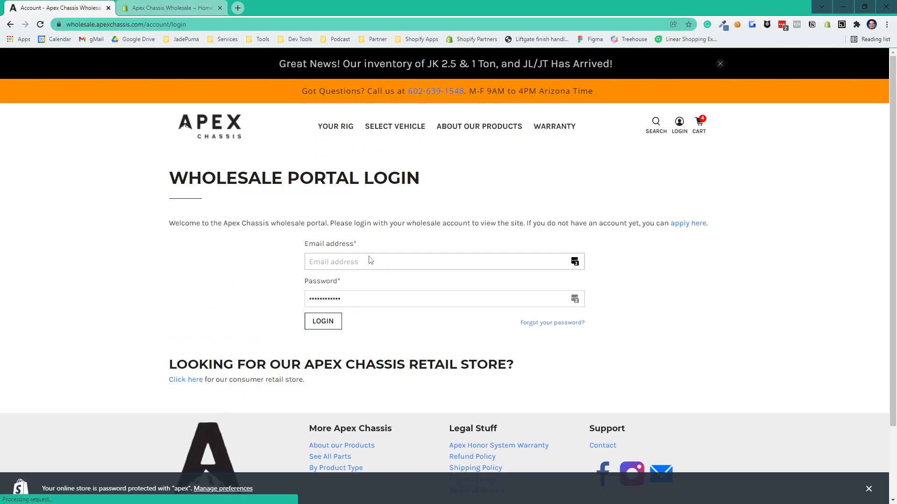
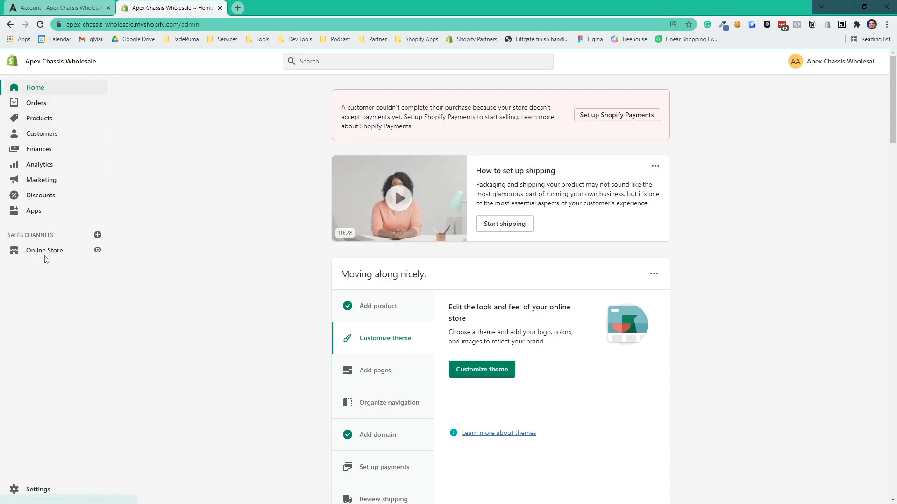
# Open the Flex - 5Nov21 theme's code editor through Online Store > Themes > Edit code.
pyautogui.click(44, 250)
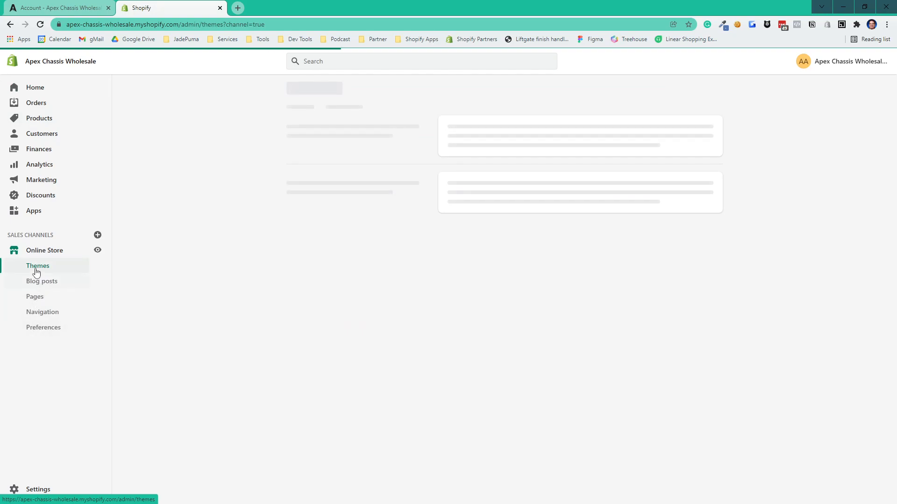
pyautogui.click(636, 196)
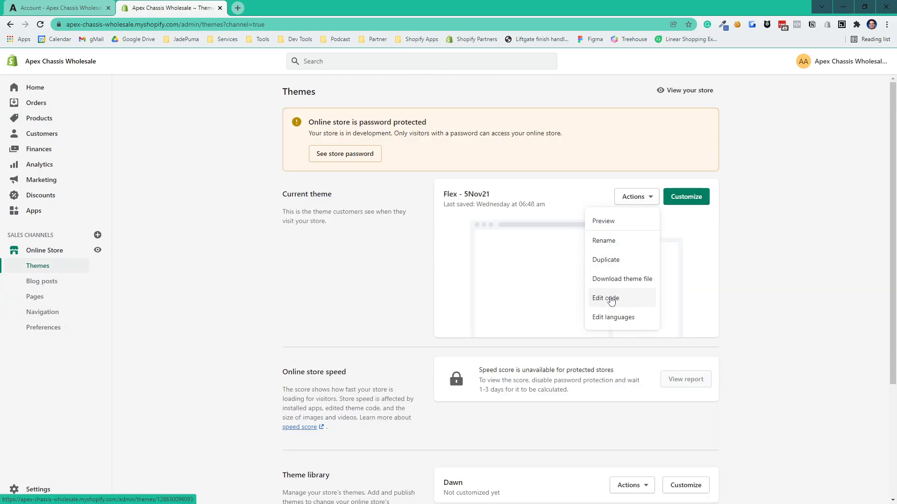
pyautogui.click(606, 298)
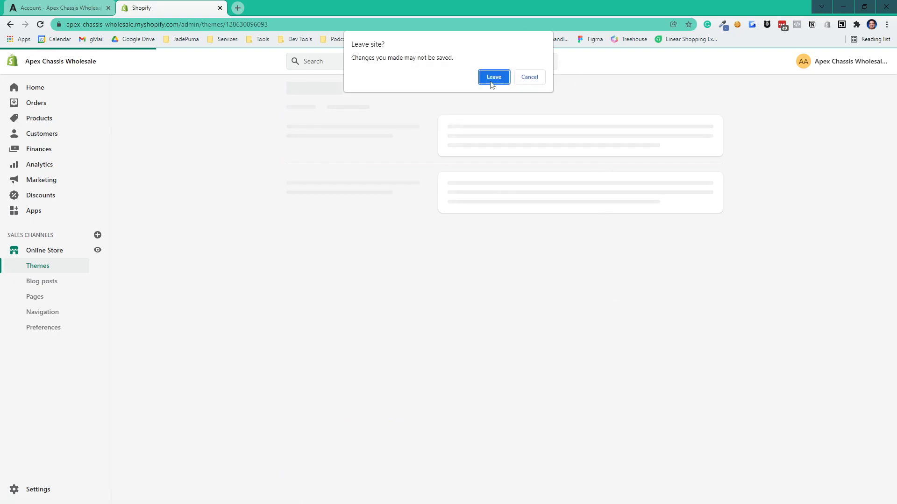
pyautogui.click(493, 77)
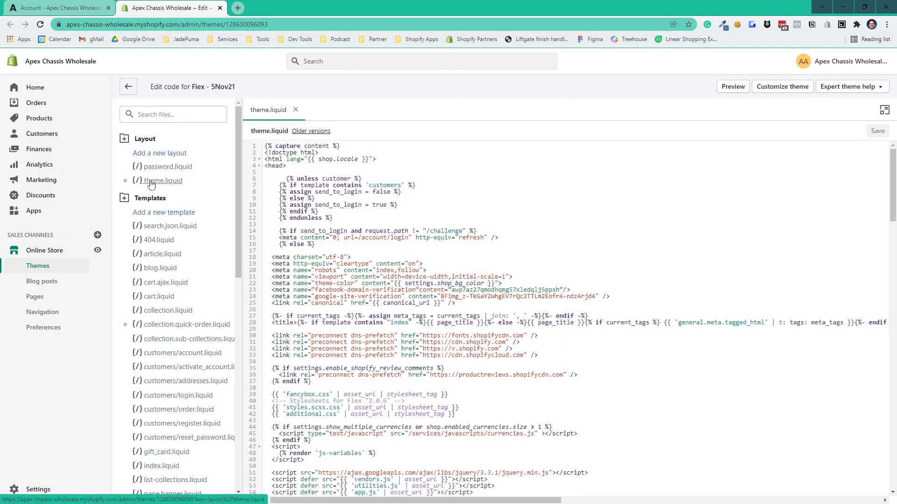
# Review theme.liquid redirect lines 6–12, then view the wholesale portal login page.
pyautogui.click(165, 181)
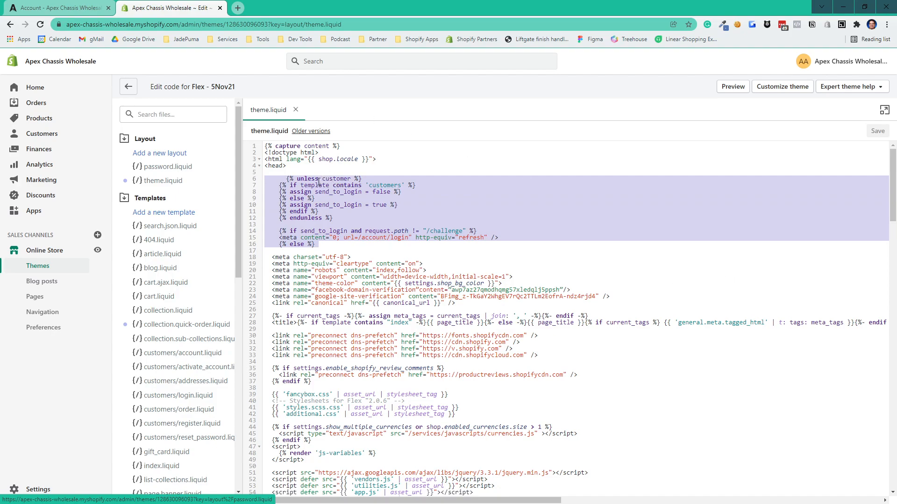
pyautogui.click(326, 244)
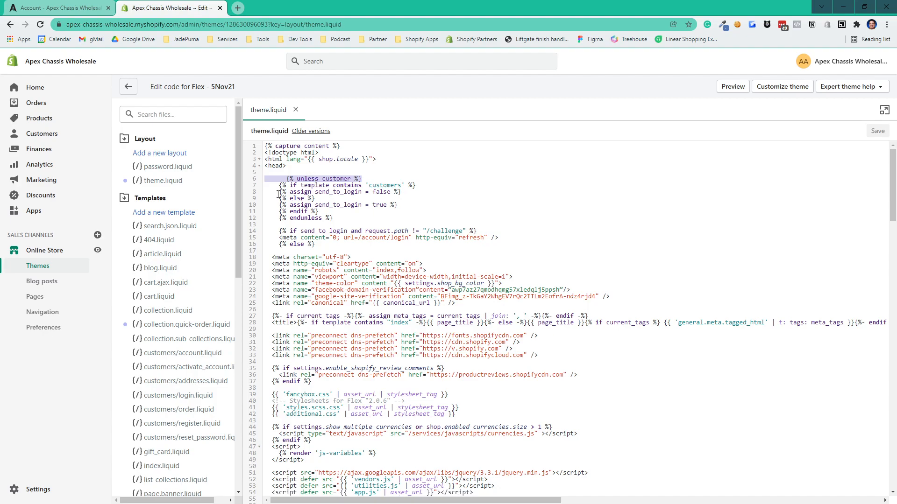
pyautogui.moveTo(337, 185)
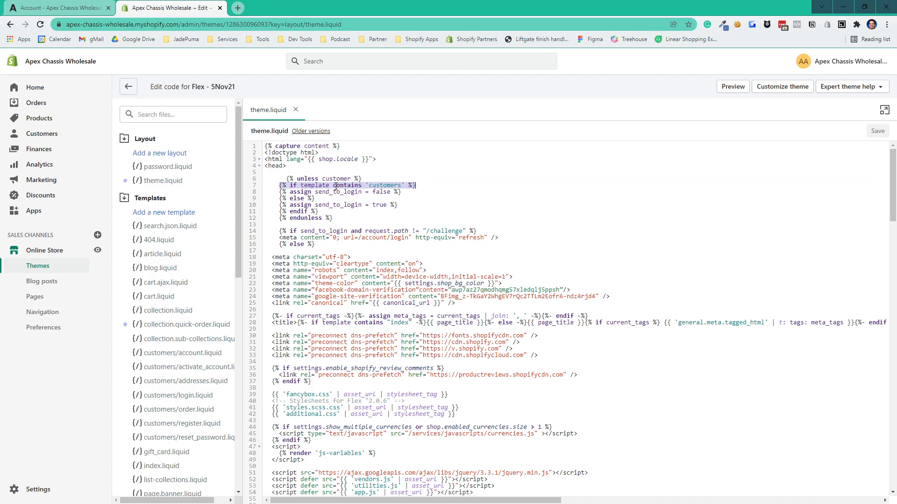
pyautogui.moveTo(334, 184)
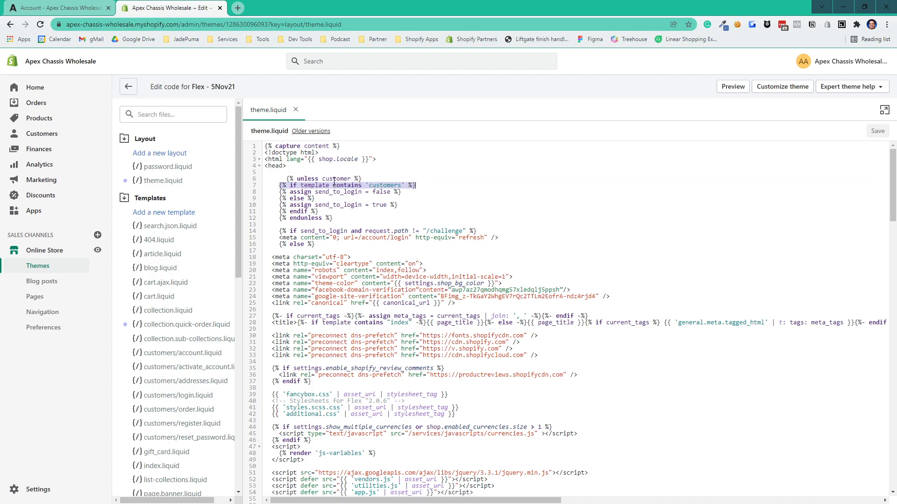
pyautogui.click(417, 185)
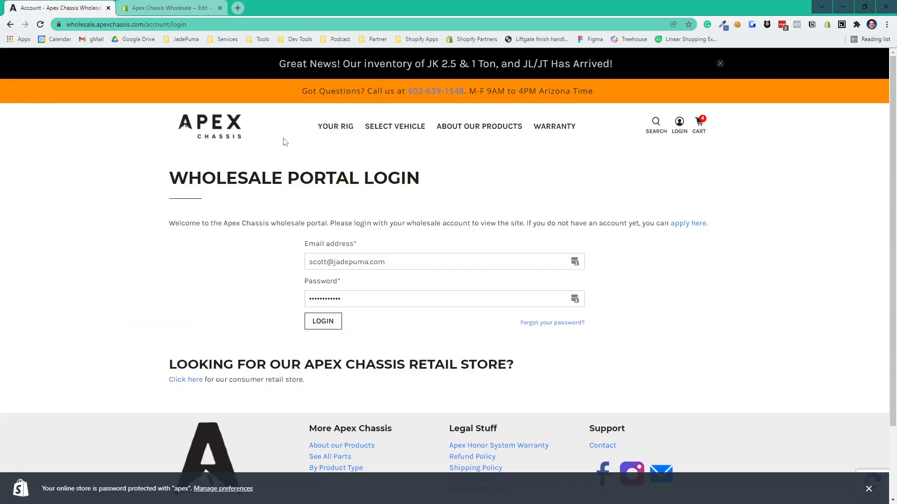
# Compare theme.liquid's customers check with the storefront's account/login address path.
pyautogui.click(166, 7)
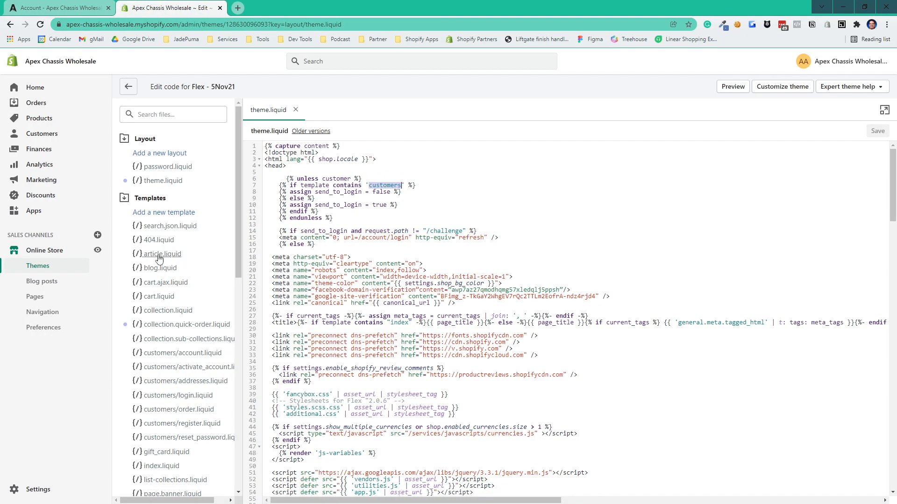
pyautogui.click(161, 254)
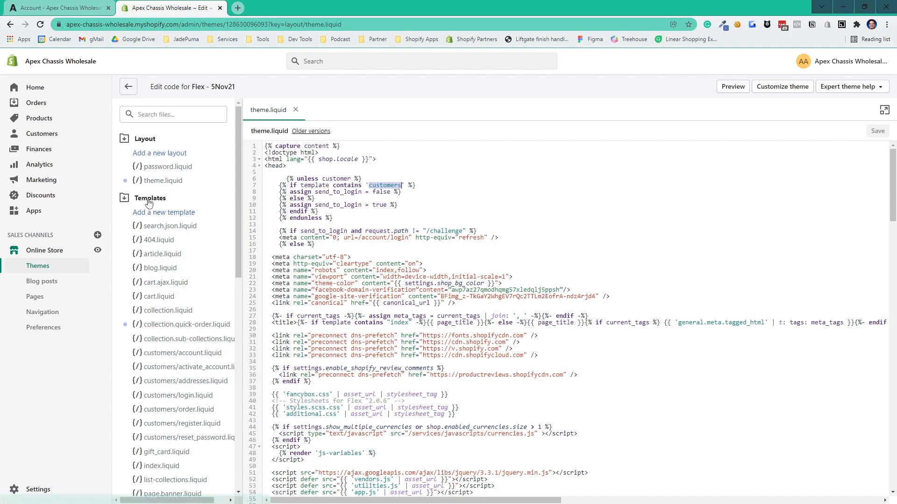
pyautogui.moveTo(183, 366)
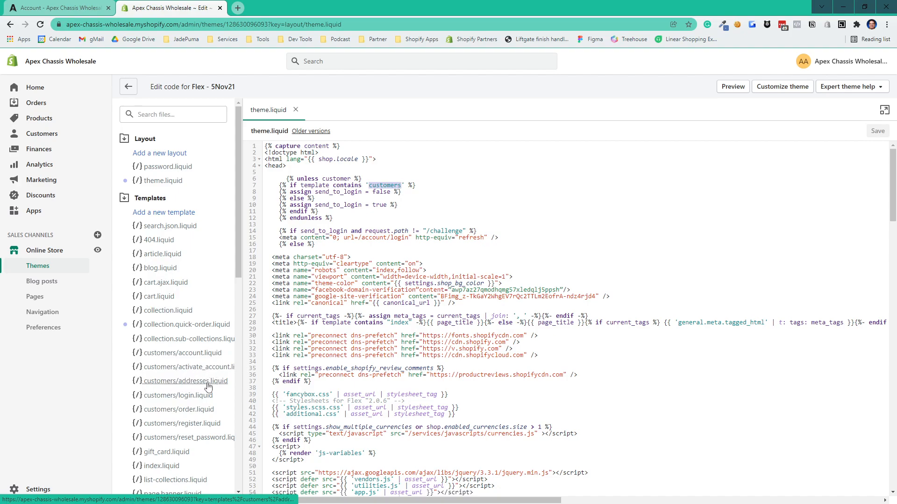
pyautogui.moveTo(210, 413)
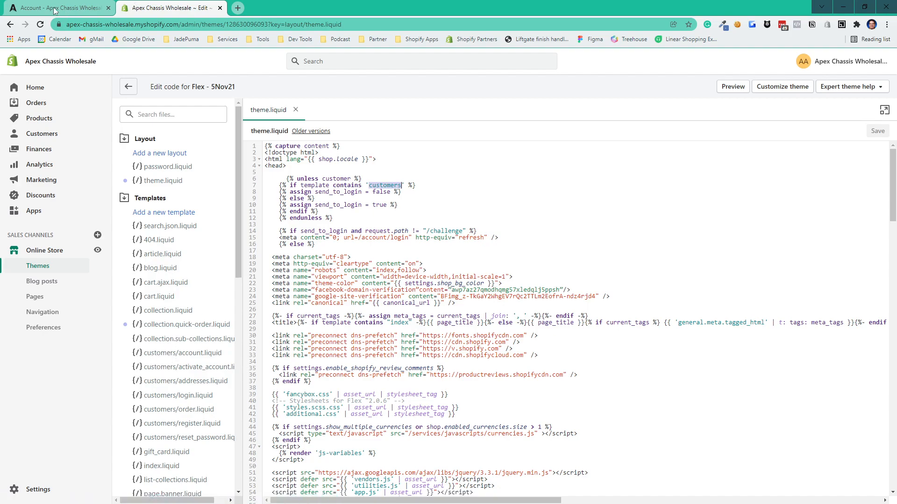
pyautogui.click(57, 8)
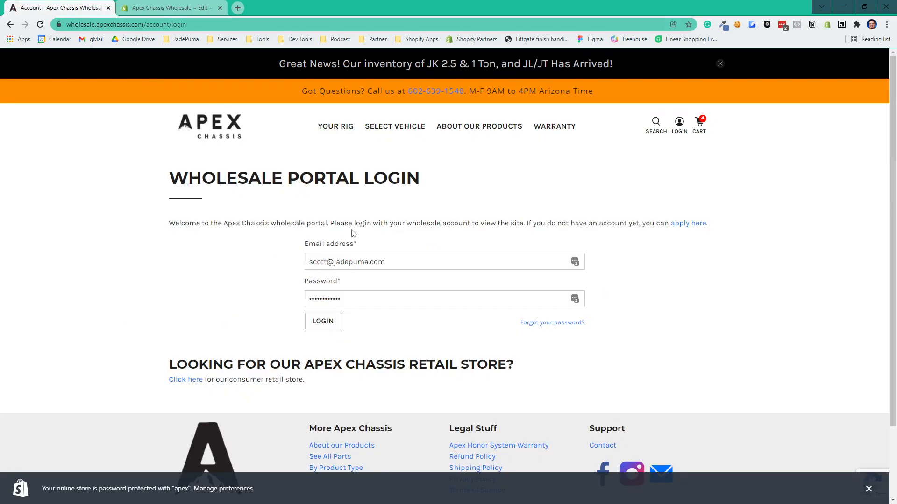
pyautogui.click(121, 24)
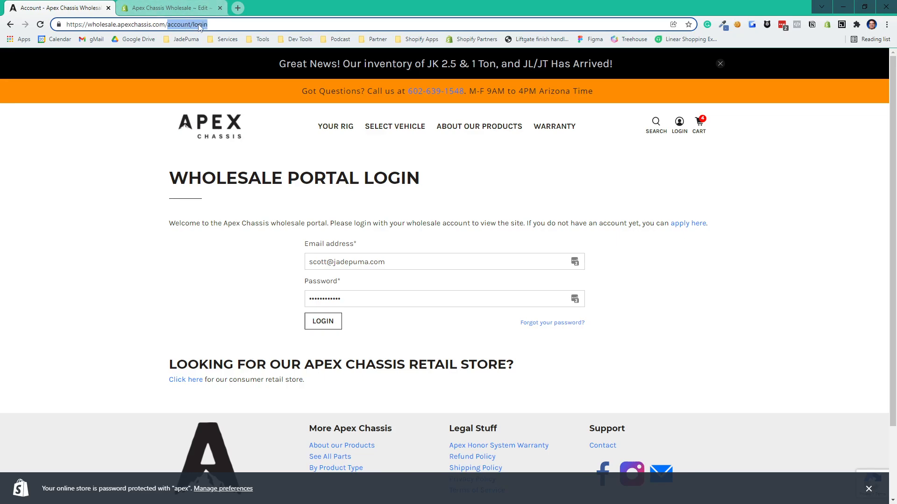
pyautogui.click(168, 7)
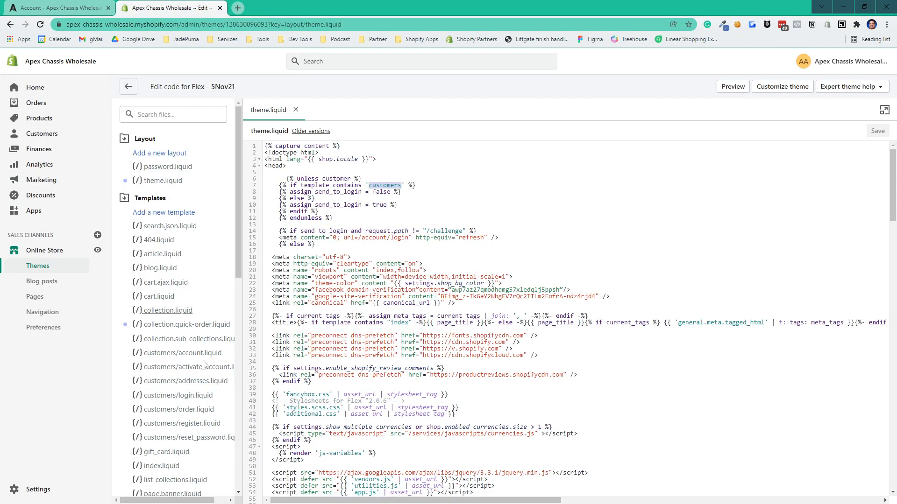
pyautogui.moveTo(177, 395)
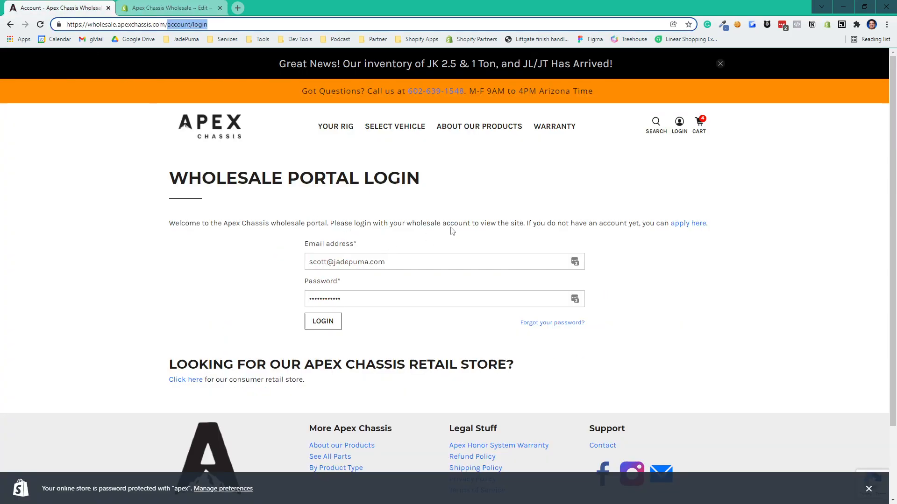
pyautogui.moveTo(205, 369)
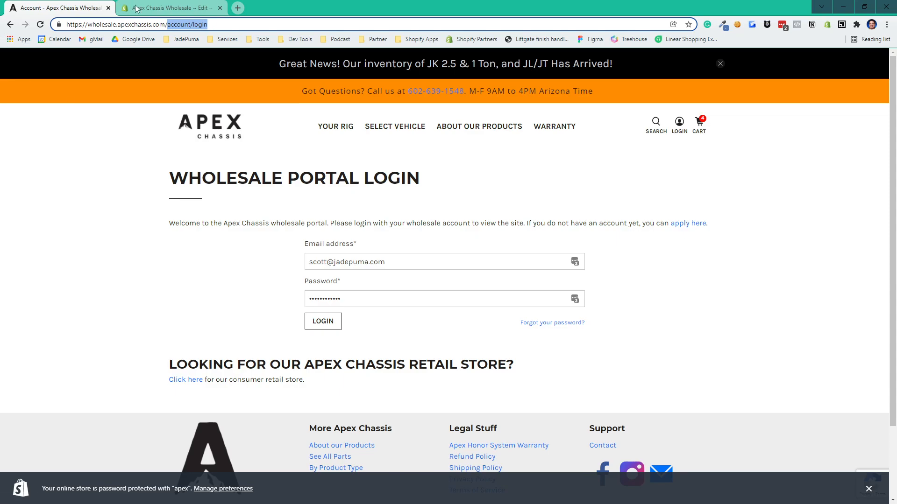
pyautogui.click(166, 7)
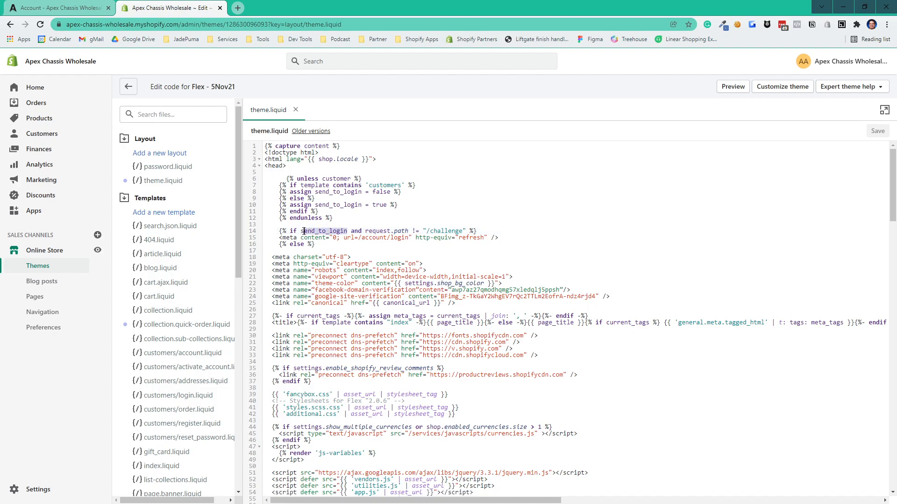
# Select send_to_login on line 14, then return to the wholesale portal login page.
pyautogui.doubleClick(324, 230)
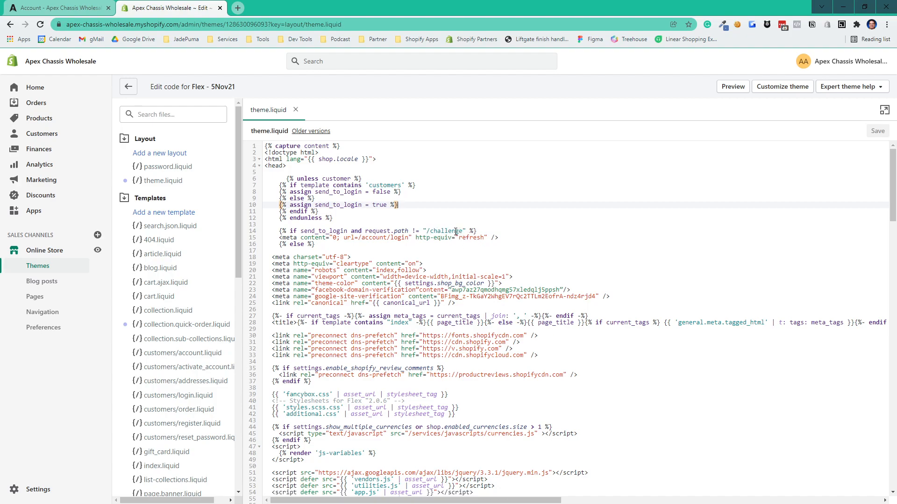
pyautogui.click(57, 7)
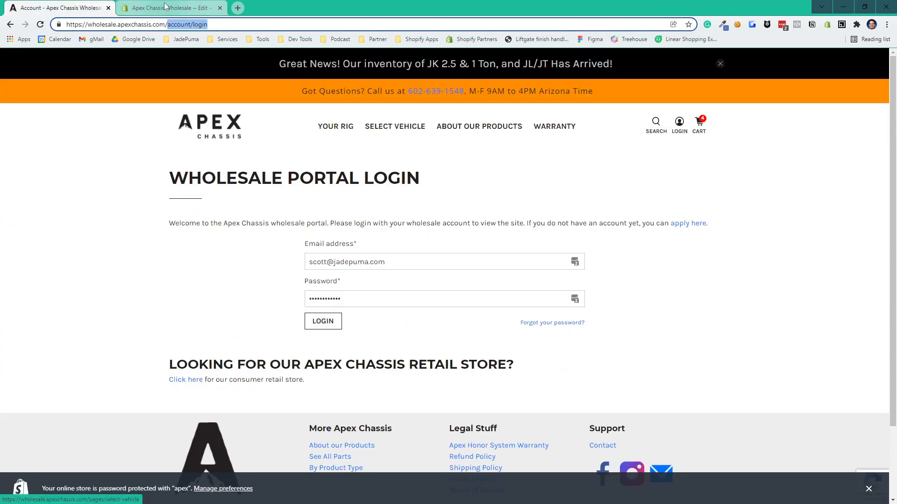
# Return to the Apex Chassis Wholesale editor tab showing the meta refresh tag.
pyautogui.click(166, 8)
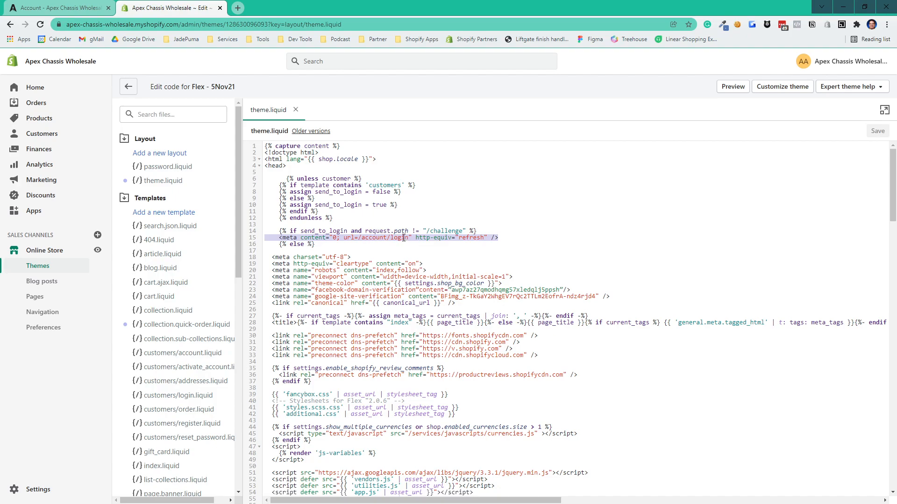
pyautogui.moveTo(437, 244)
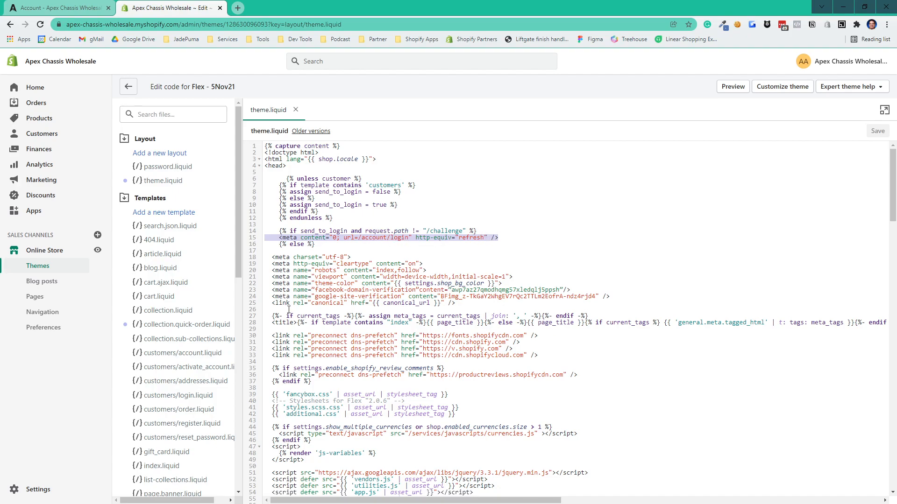
# Scroll through redirect lines 14–16, then return to the wholesale portal login page.
pyautogui.scroll(-3)
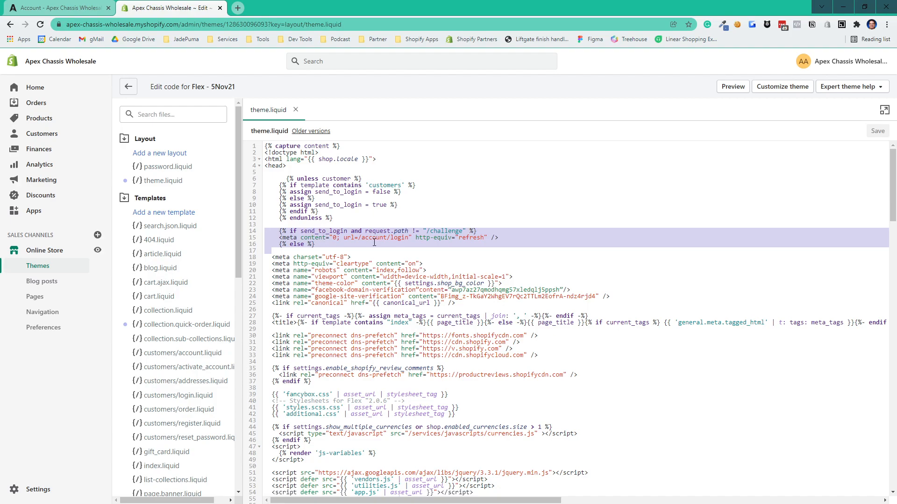
pyautogui.click(57, 8)
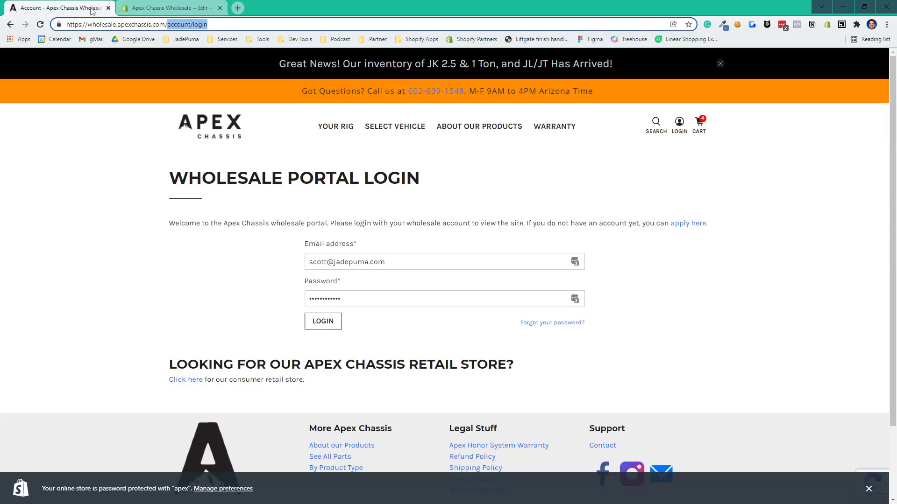
pyautogui.moveTo(386, 248)
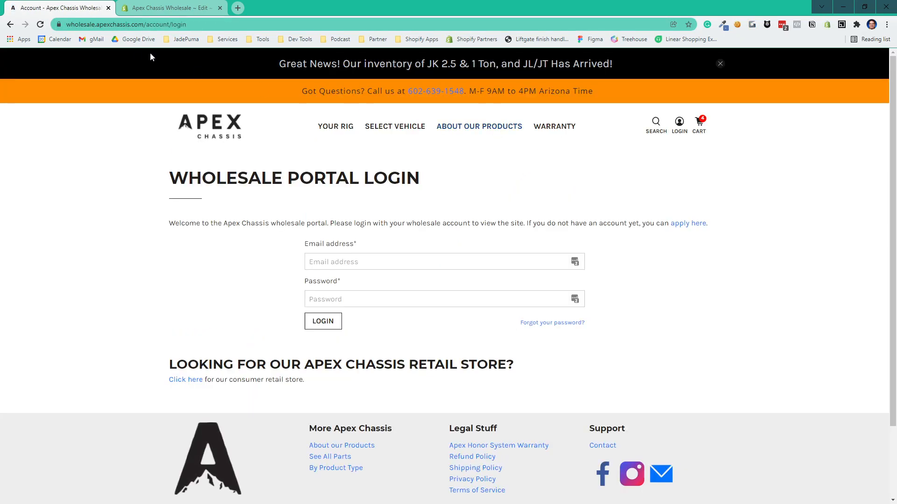
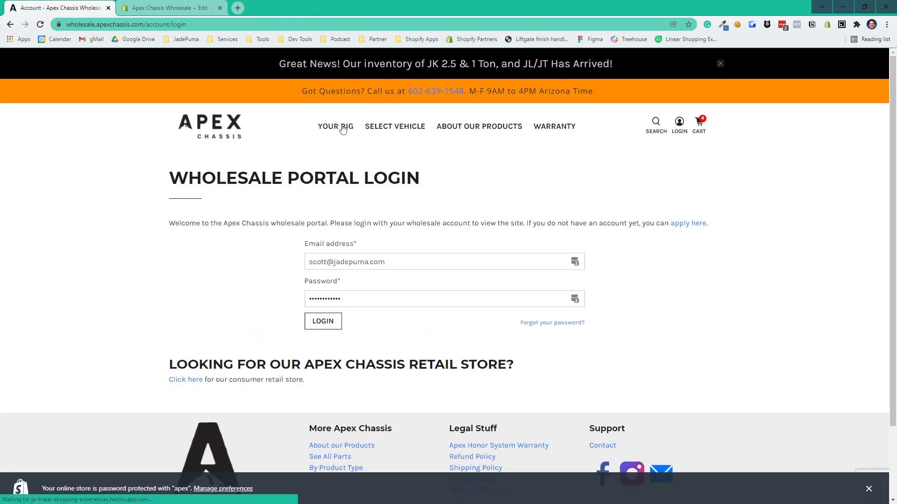
pyautogui.moveTo(394, 127)
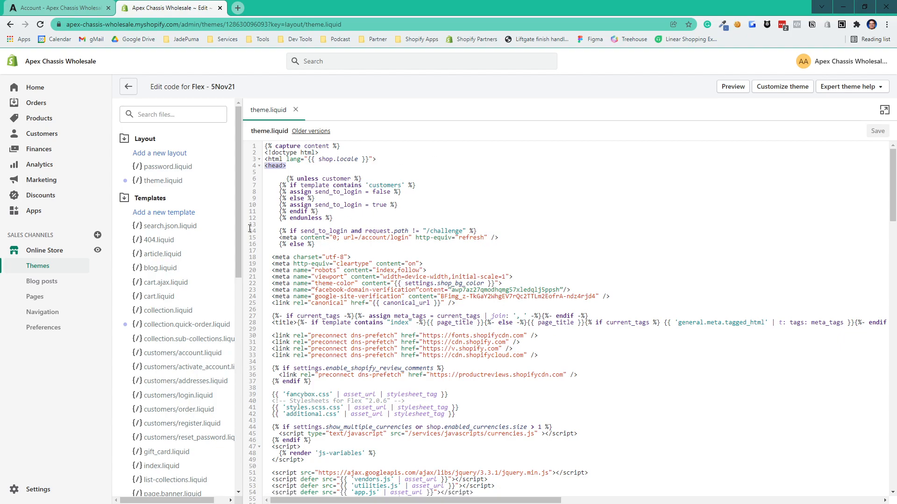
pyautogui.click(57, 7)
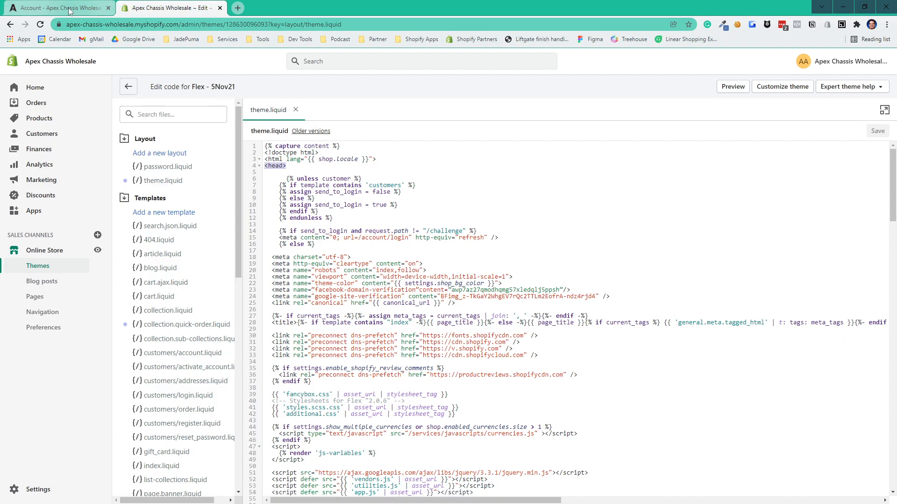
pyautogui.click(57, 8)
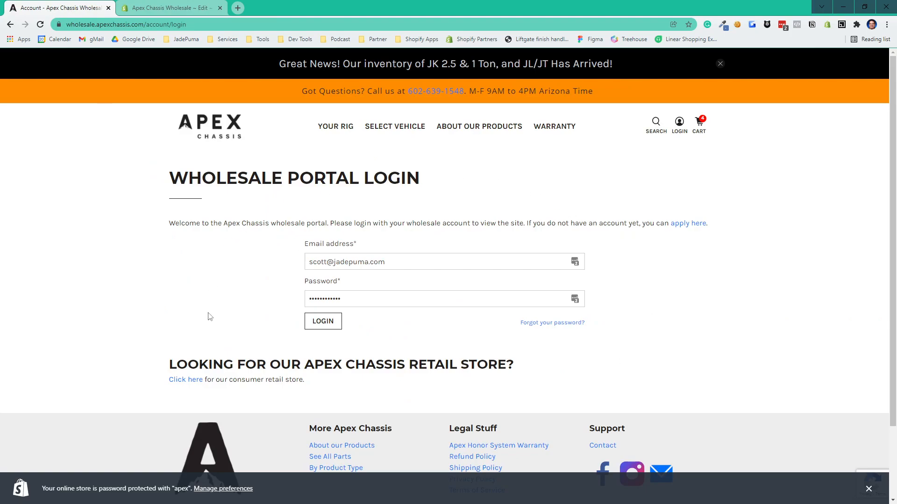
pyautogui.moveTo(580, 219)
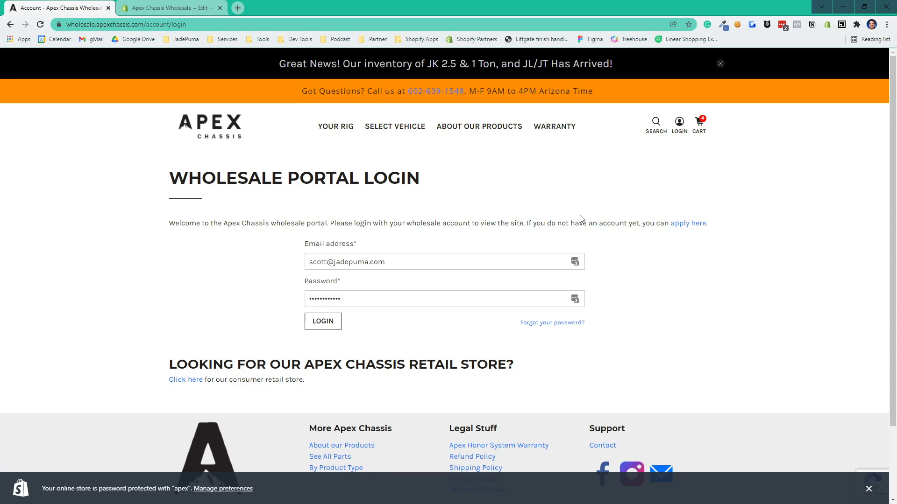
pyautogui.moveTo(170, 328)
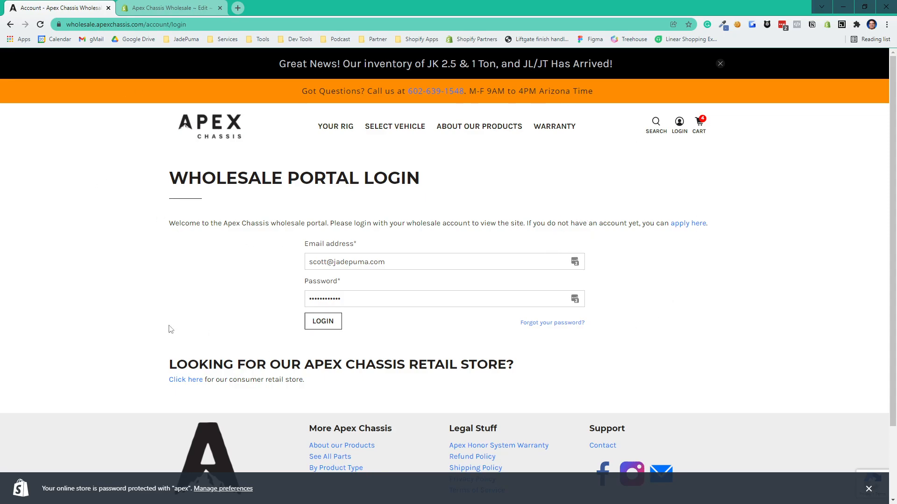
pyautogui.moveTo(234, 352)
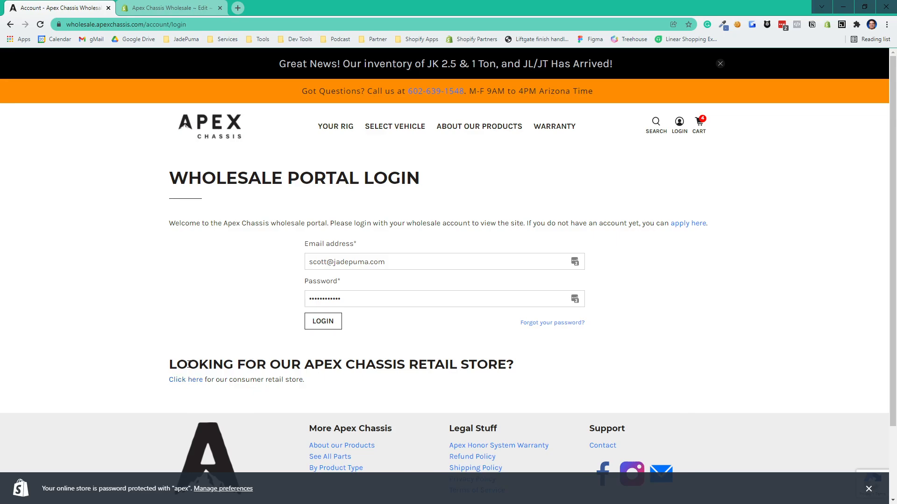
pyautogui.moveTo(258, 355)
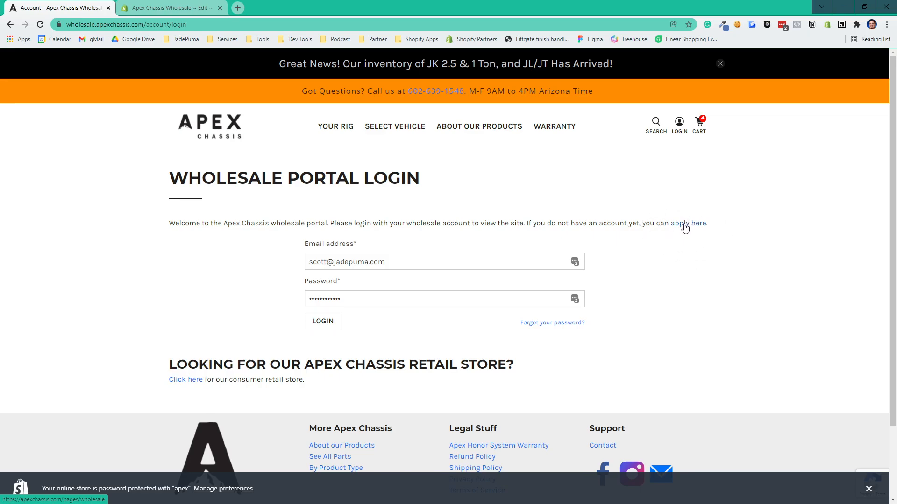
pyautogui.click(698, 224)
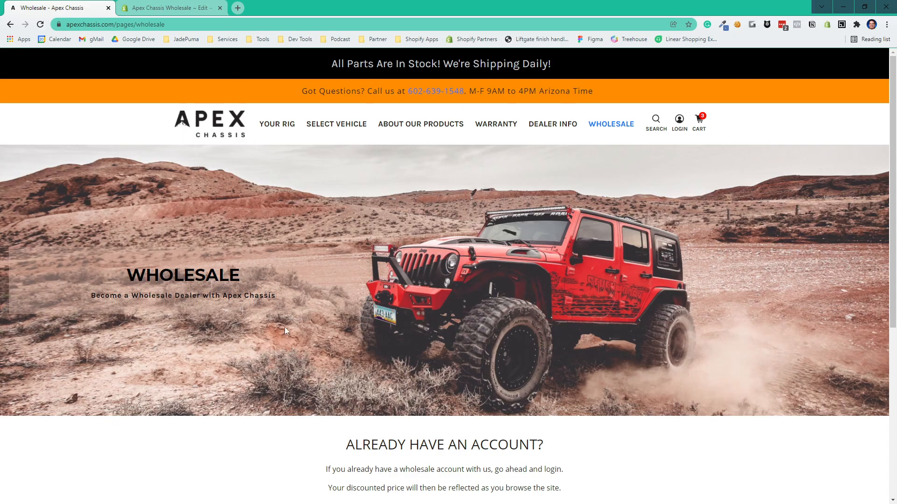
pyautogui.scroll(-3)
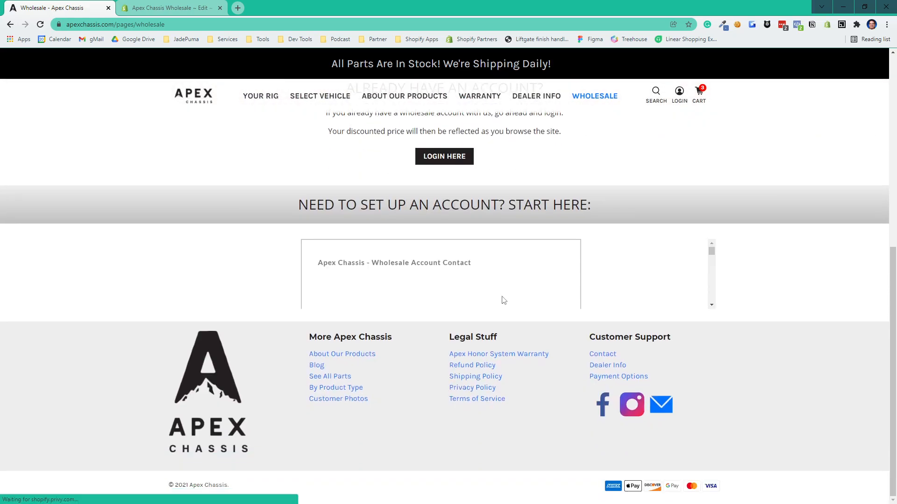
pyautogui.scroll(-3)
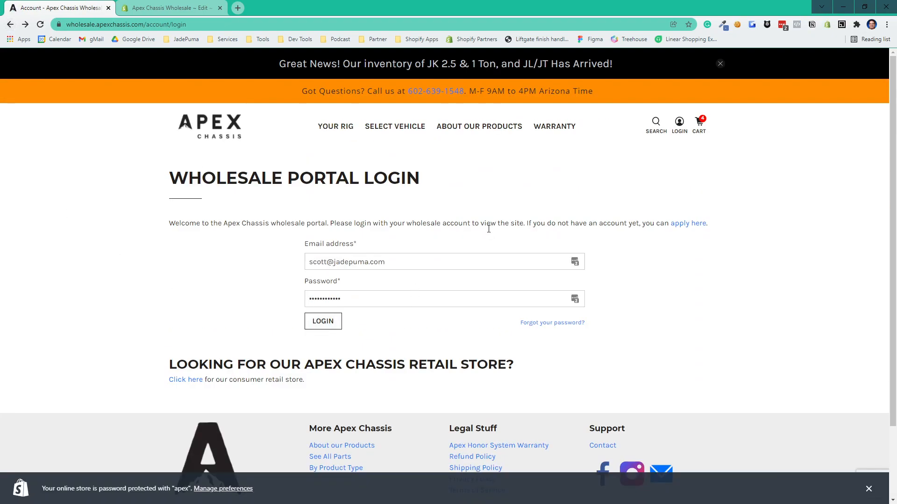
pyautogui.moveTo(418, 348)
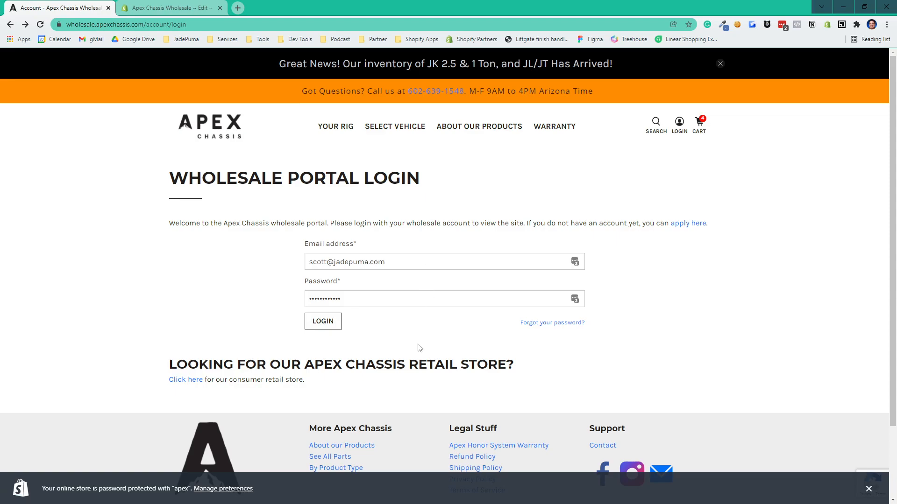
pyautogui.moveTo(430, 336)
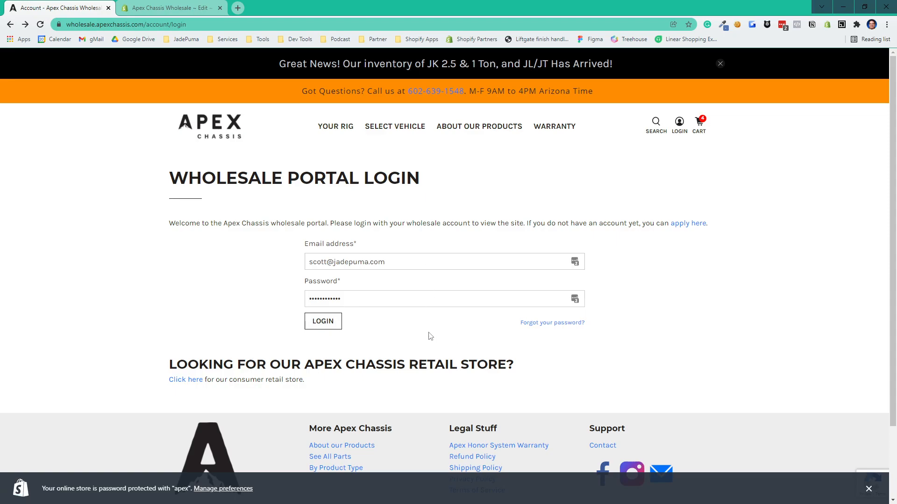
pyautogui.moveTo(404, 244)
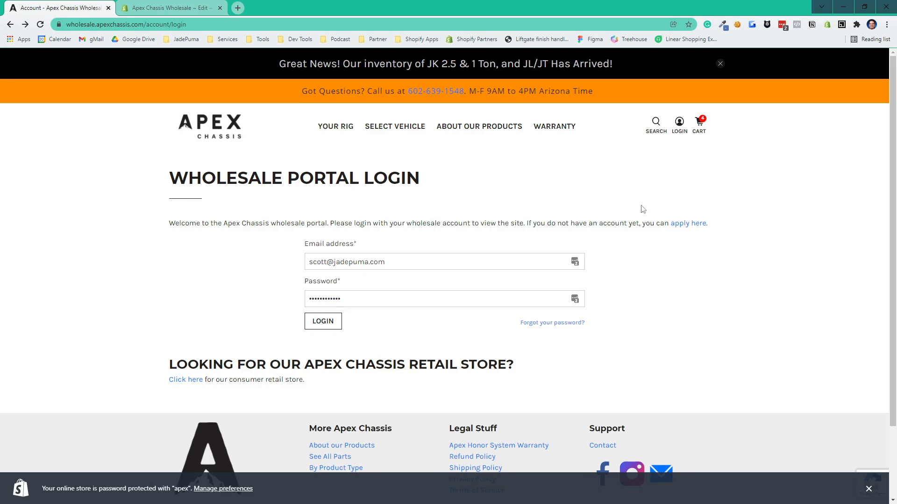
pyautogui.moveTo(176, 244)
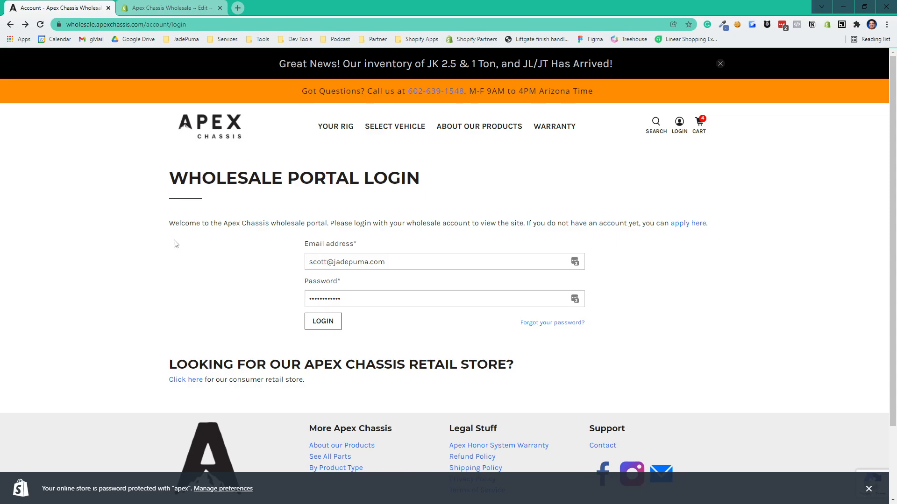
pyautogui.moveTo(292, 258)
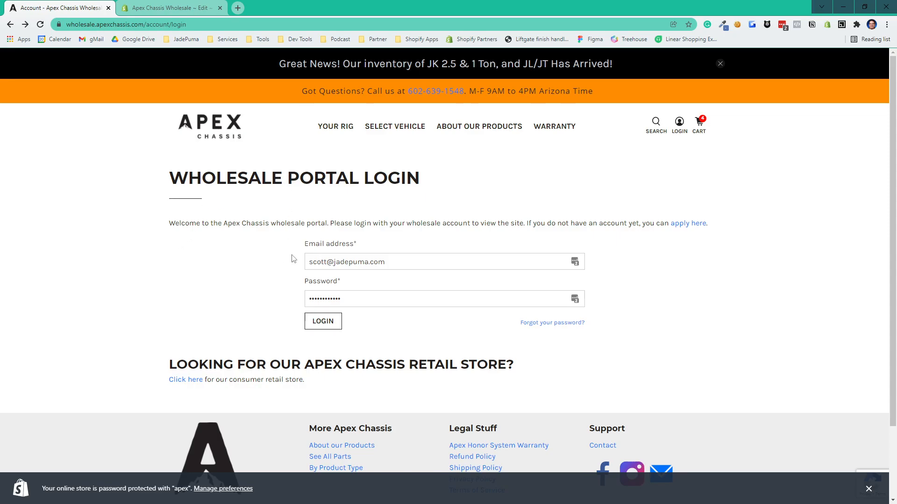
pyautogui.moveTo(215, 269)
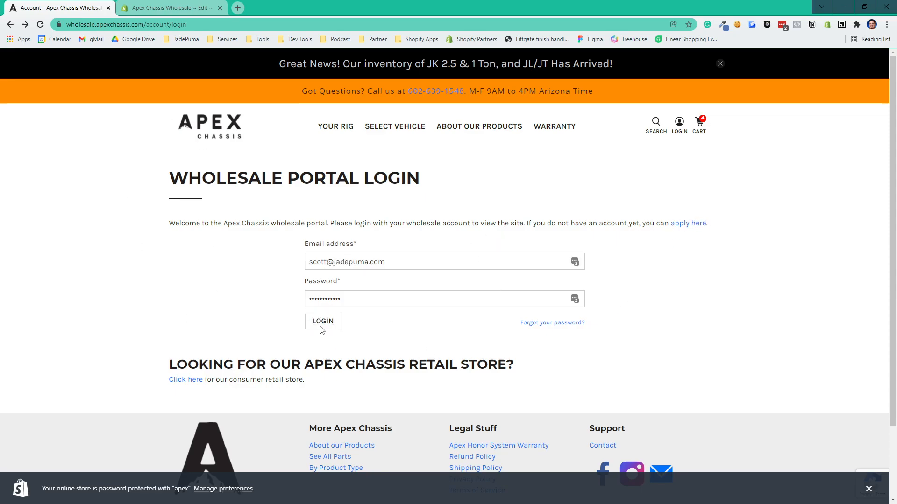
pyautogui.moveTo(318, 242)
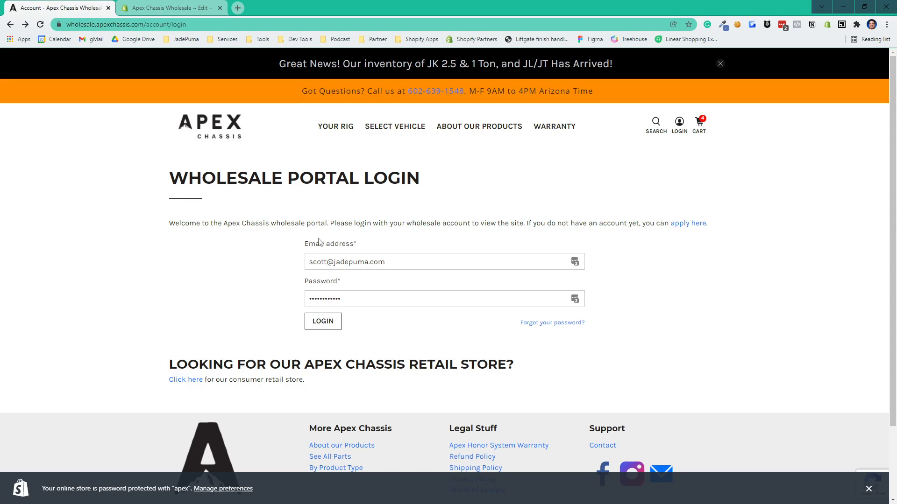
pyautogui.moveTo(362, 223)
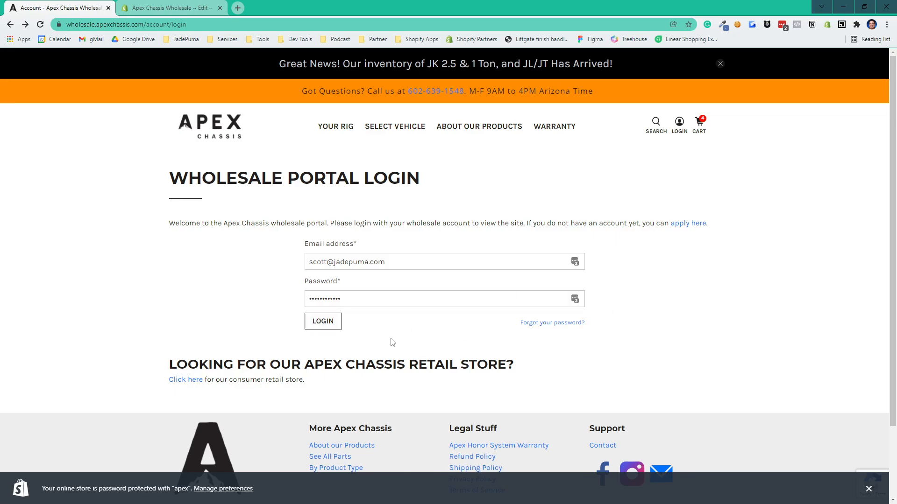
pyautogui.moveTo(405, 274)
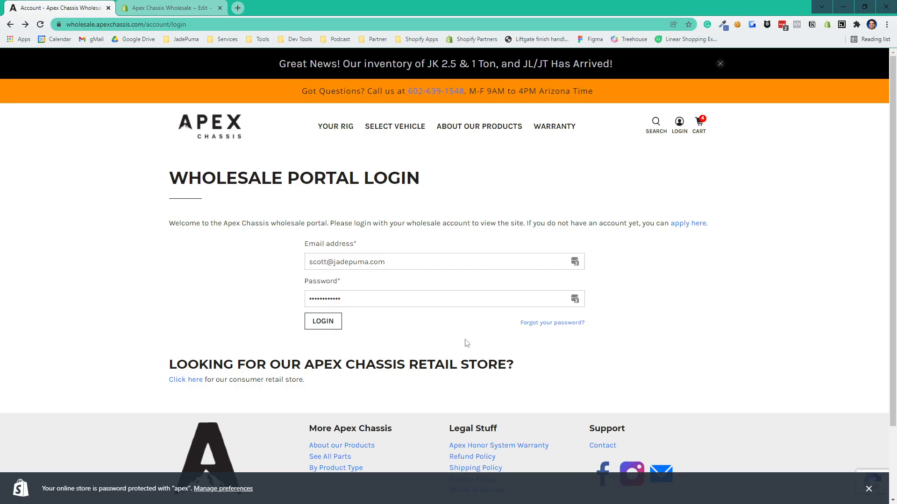
pyautogui.moveTo(438, 332)
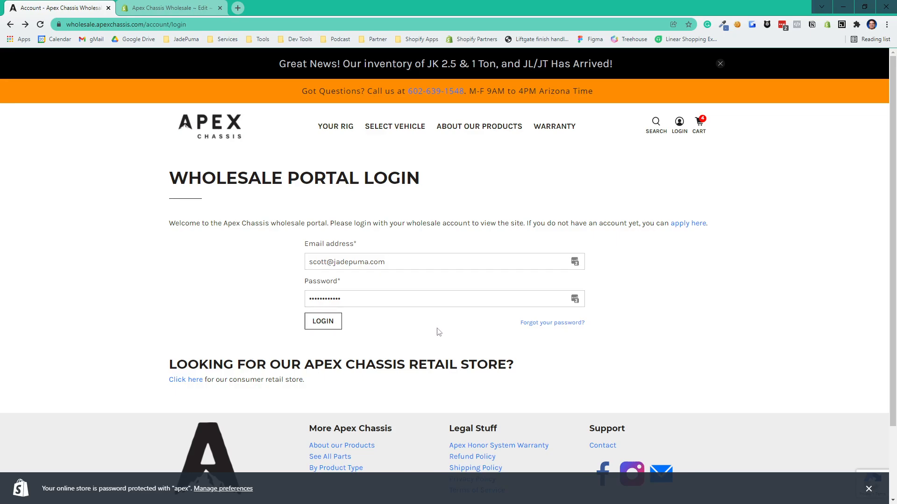
pyautogui.moveTo(410, 323)
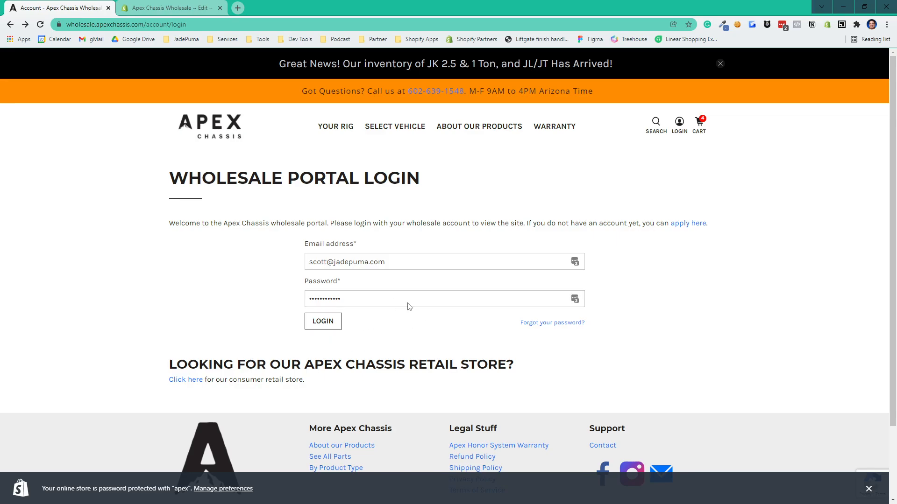
pyautogui.moveTo(515, 330)
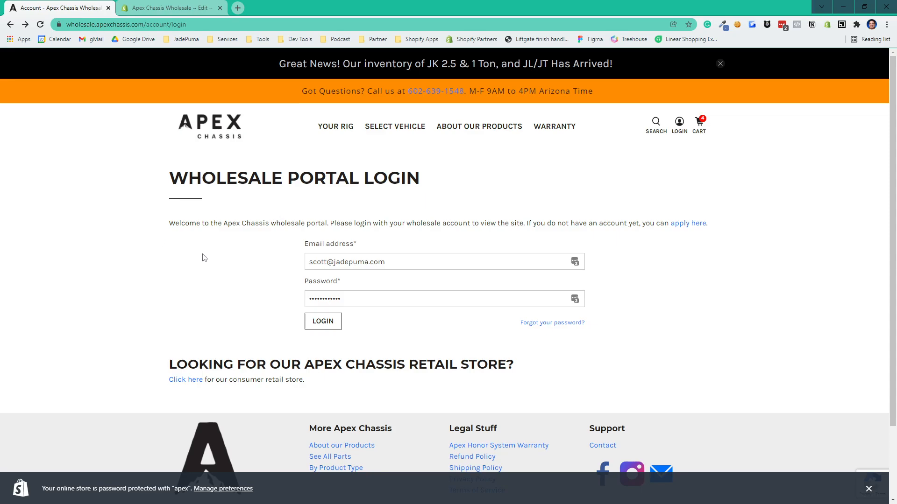
pyautogui.moveTo(258, 246)
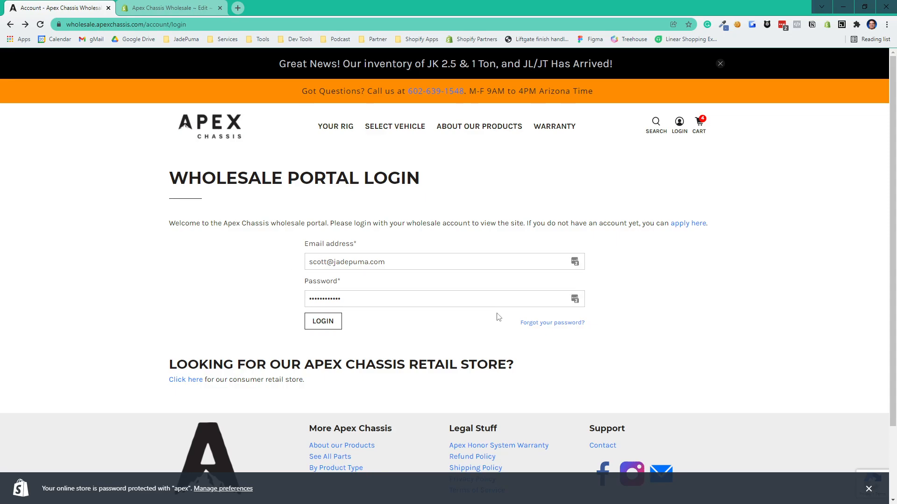
pyautogui.moveTo(497, 318)
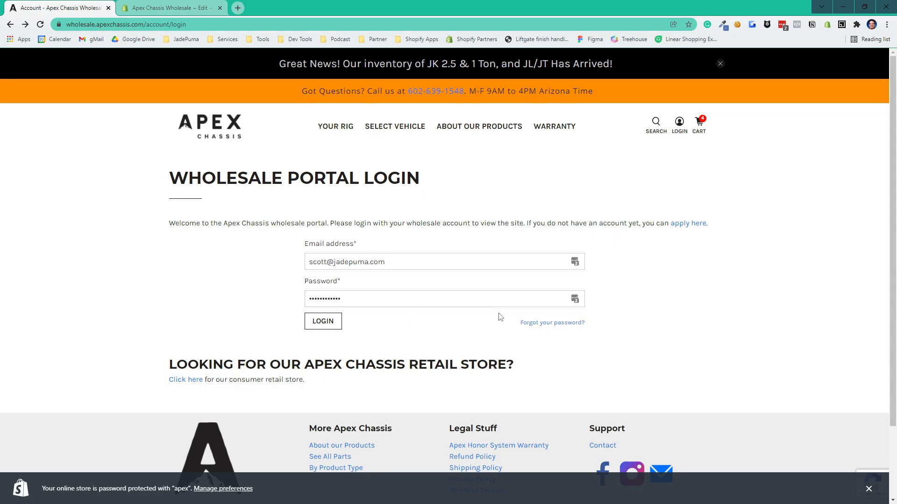